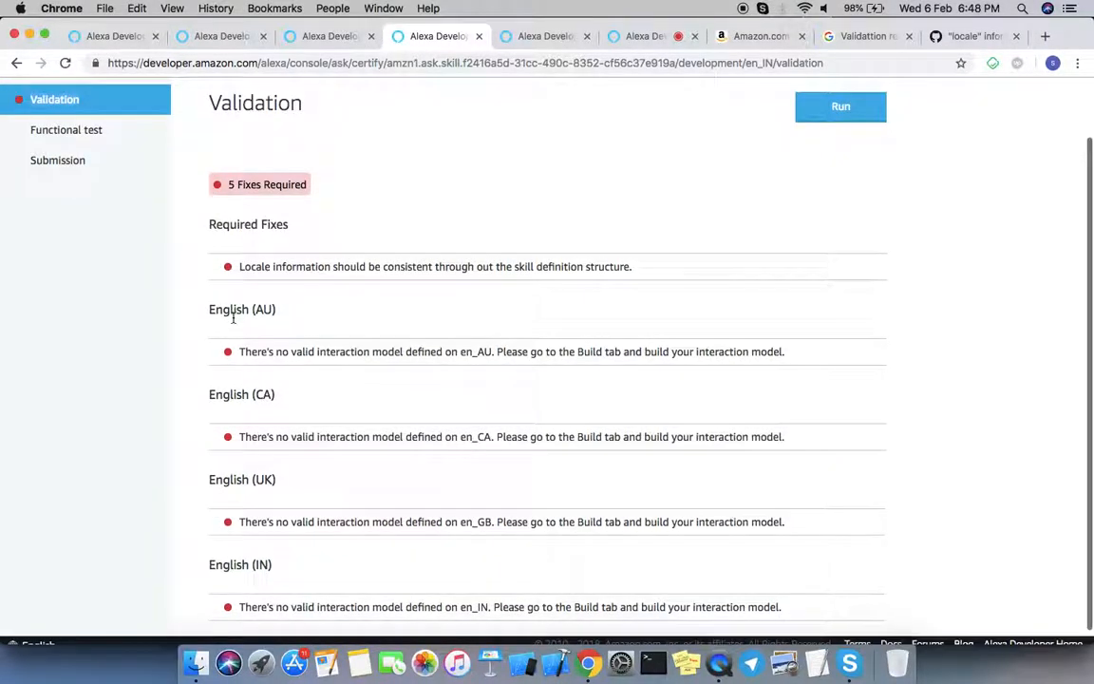
# Review the ABCD skill's English (US) store preview down to the example phrases
pyautogui.scroll(-3)
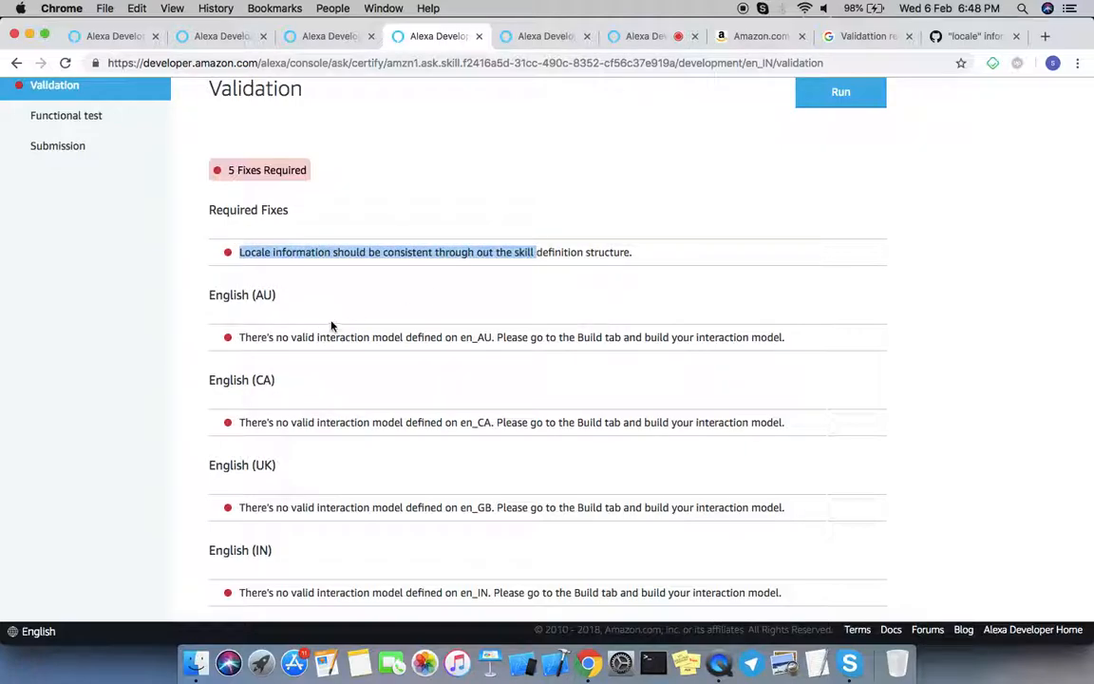
pyautogui.moveTo(272, 446)
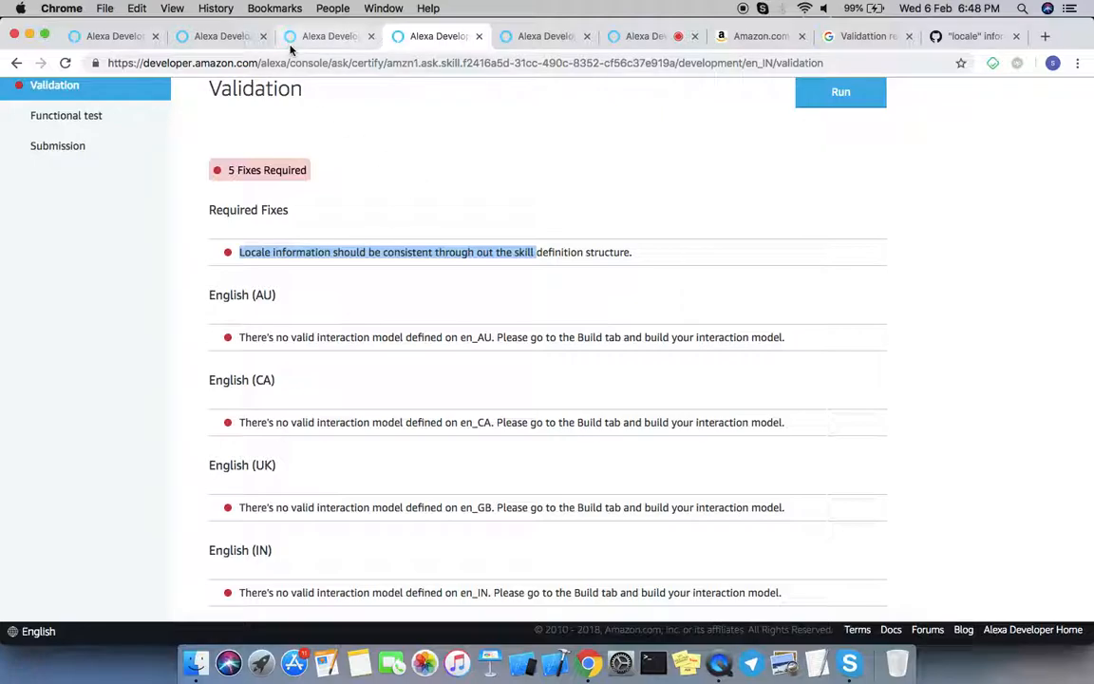
pyautogui.click(330, 36)
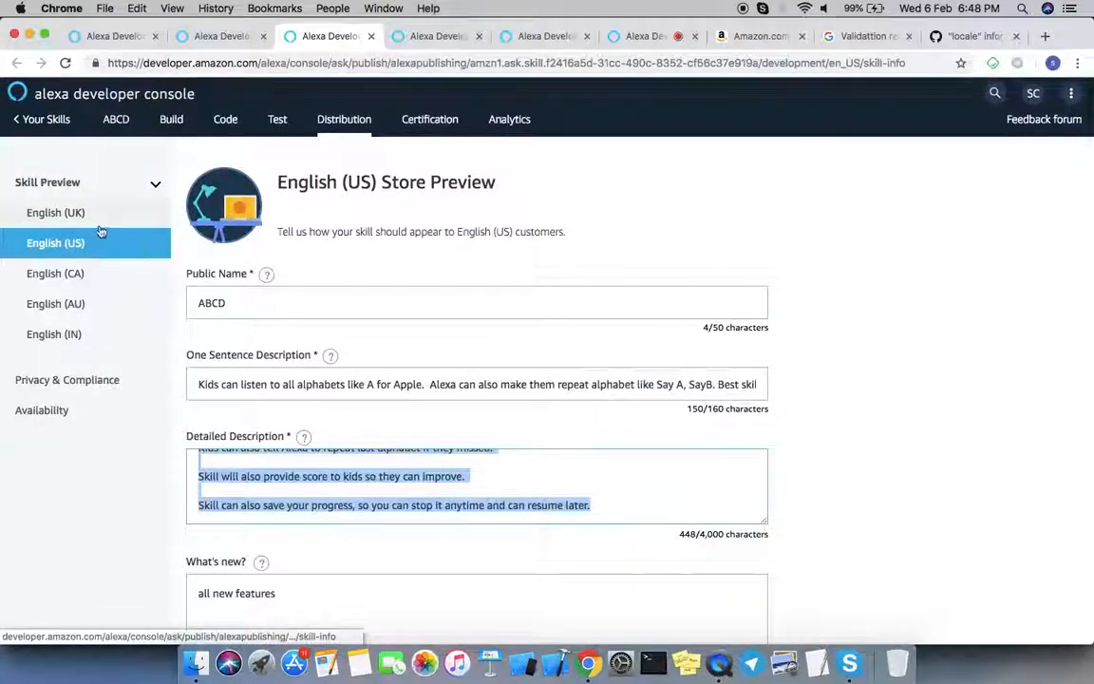
pyautogui.scroll(-3)
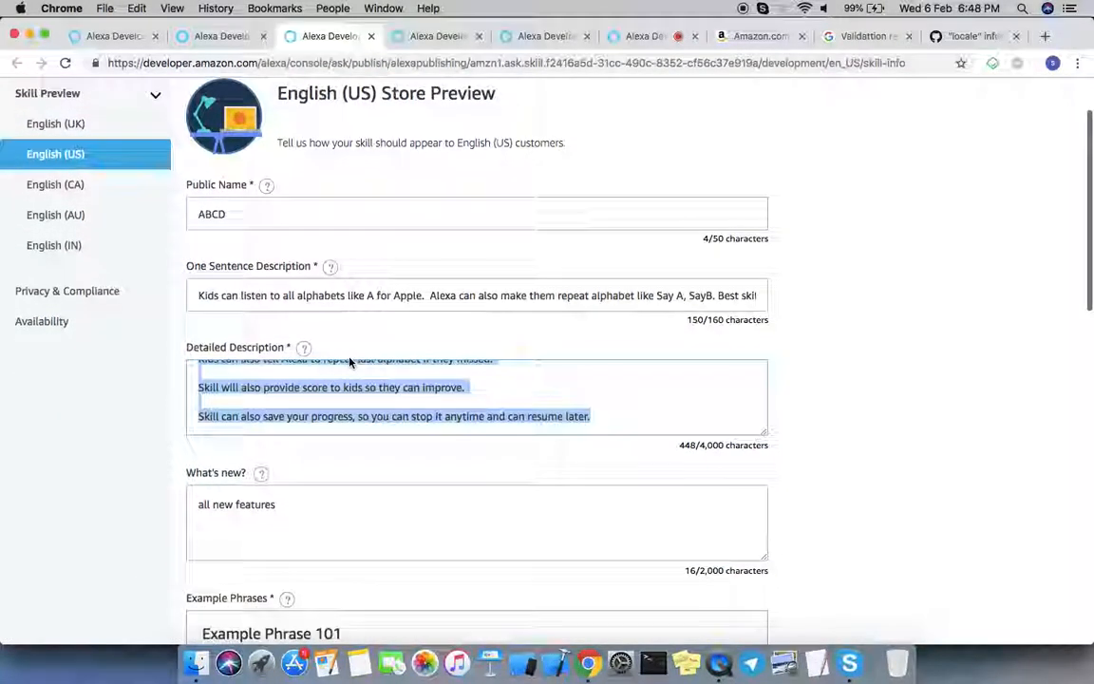
pyautogui.scroll(-3)
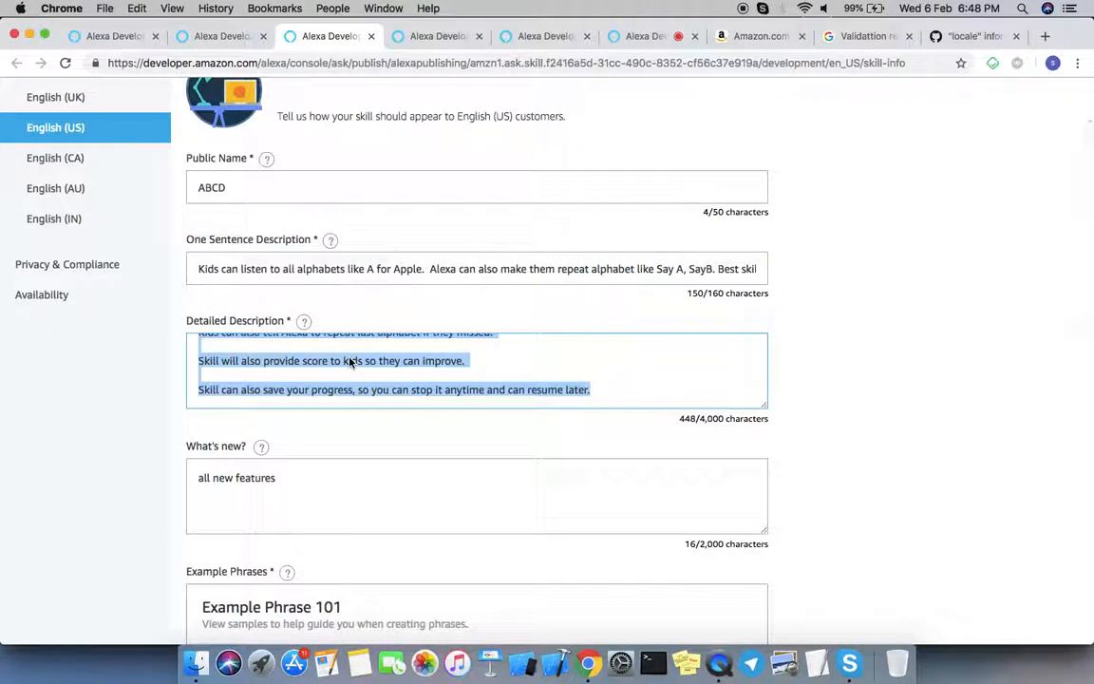
pyautogui.scroll(-3)
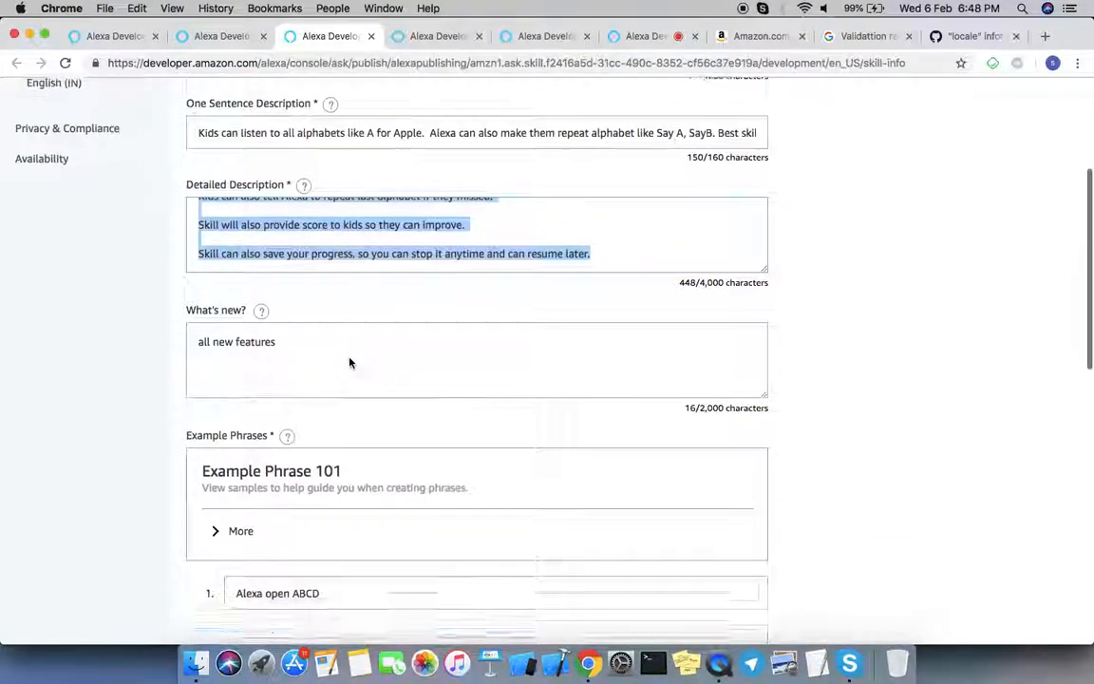
pyautogui.scroll(-3)
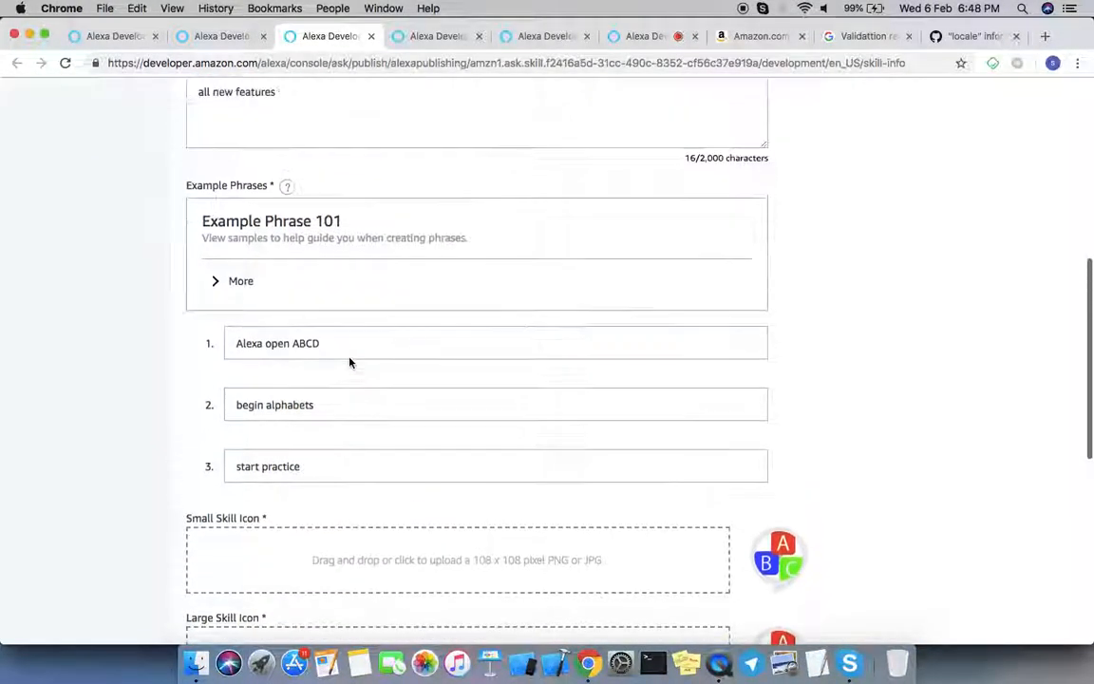
# View the English (US) interaction model in the JSON editor and browse the skill language list
pyautogui.click(53, 388)
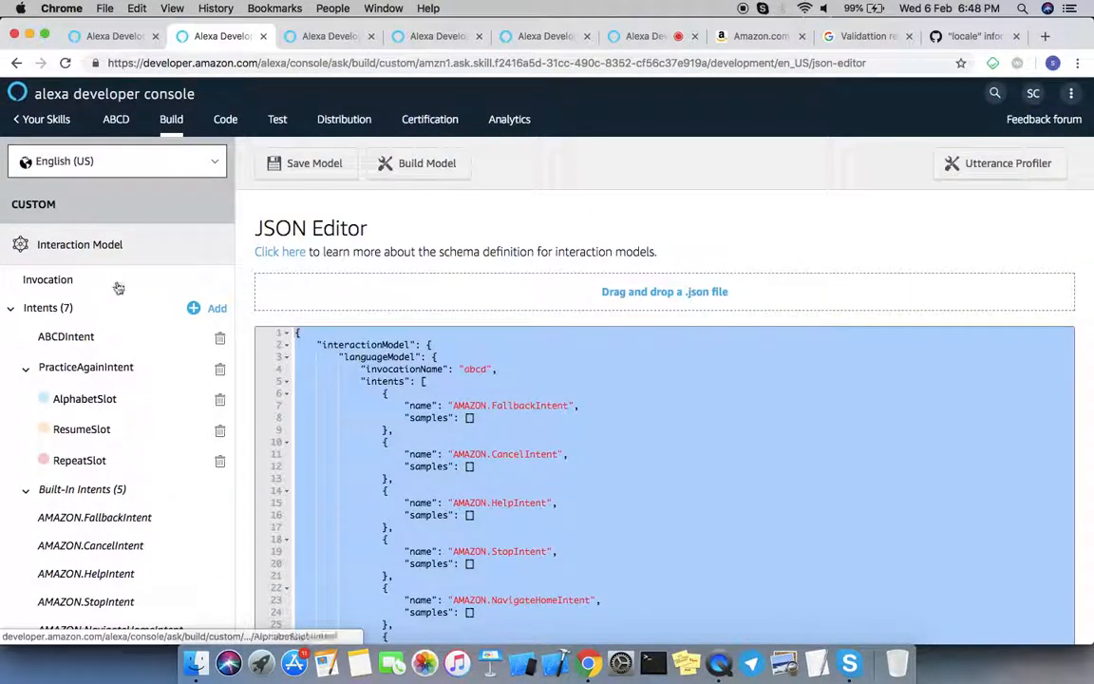
pyautogui.moveTo(80, 244)
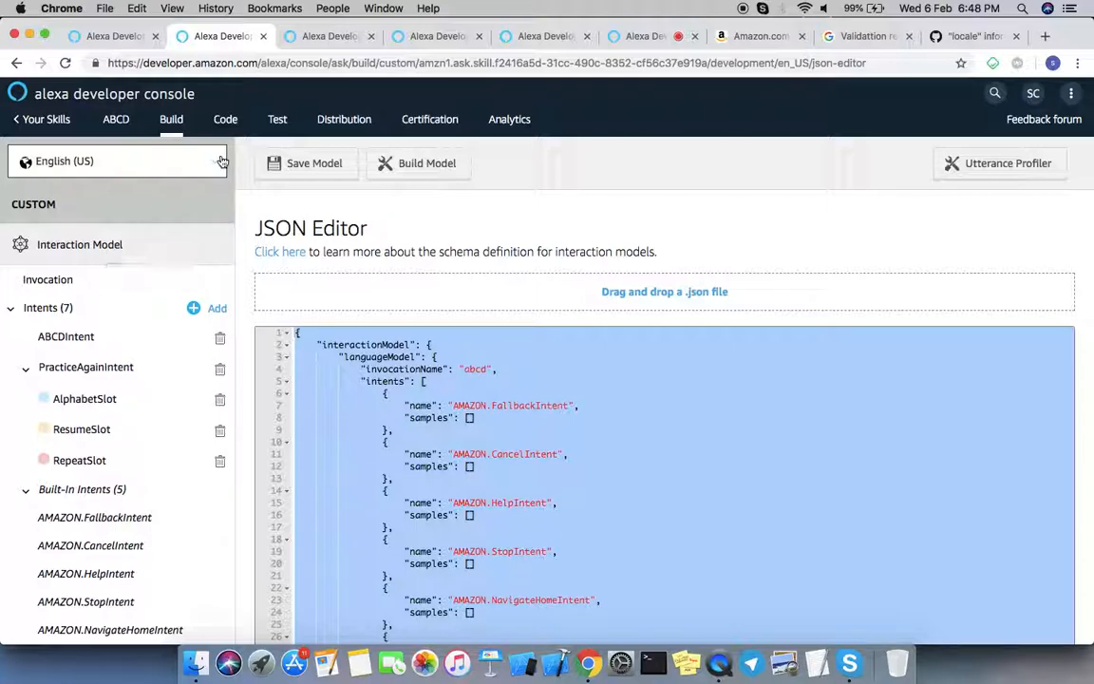
pyautogui.click(118, 159)
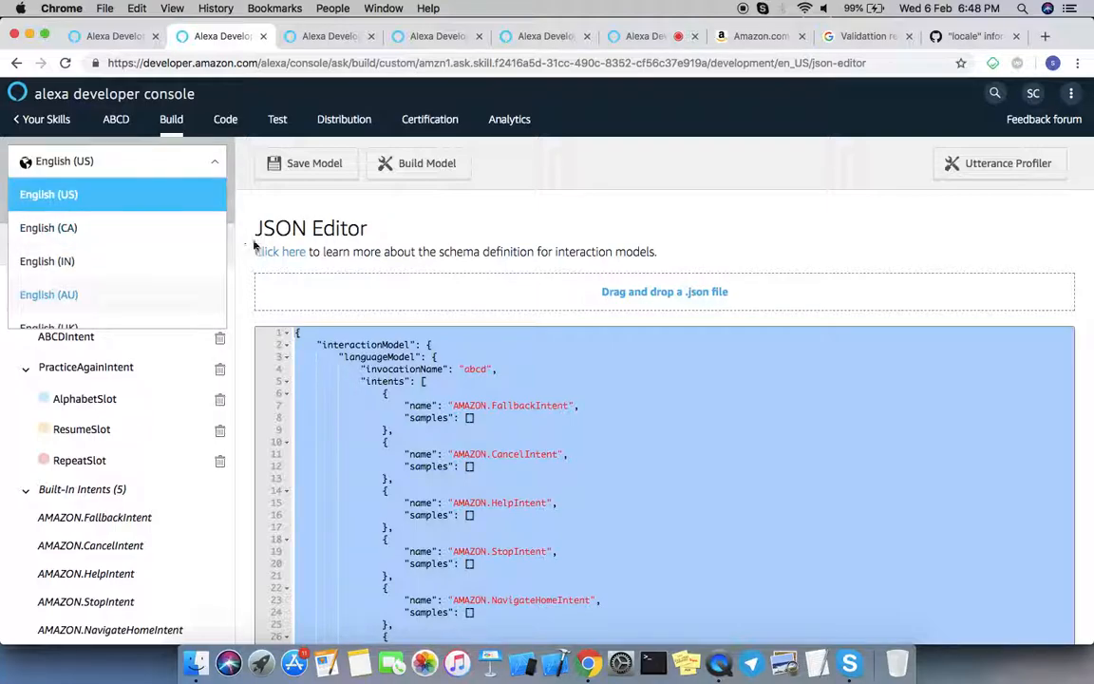
pyautogui.scroll(-3)
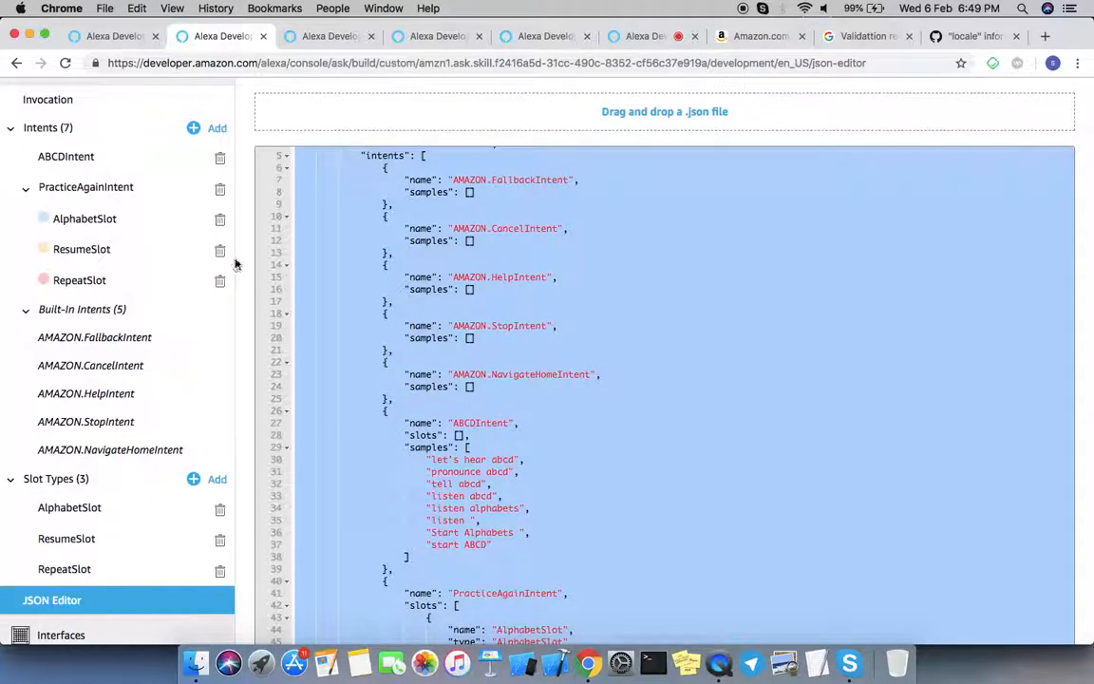
pyautogui.moveTo(237, 262)
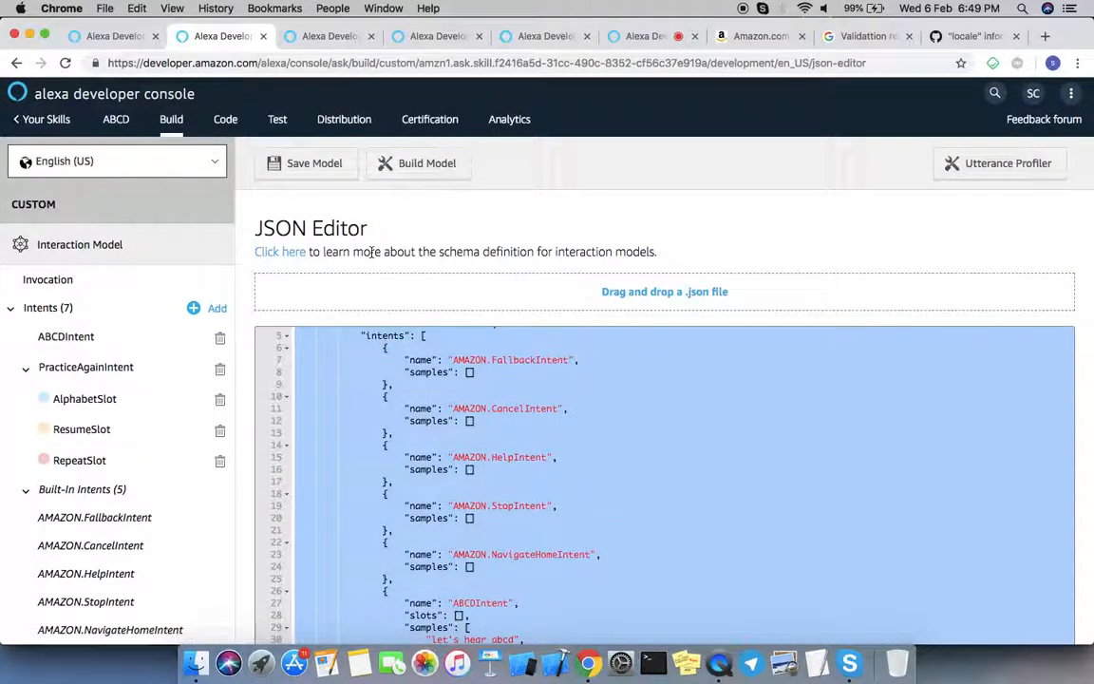
# Pick another English locale, then switch back to the validation report listing five required fixes
pyautogui.scroll(-3)
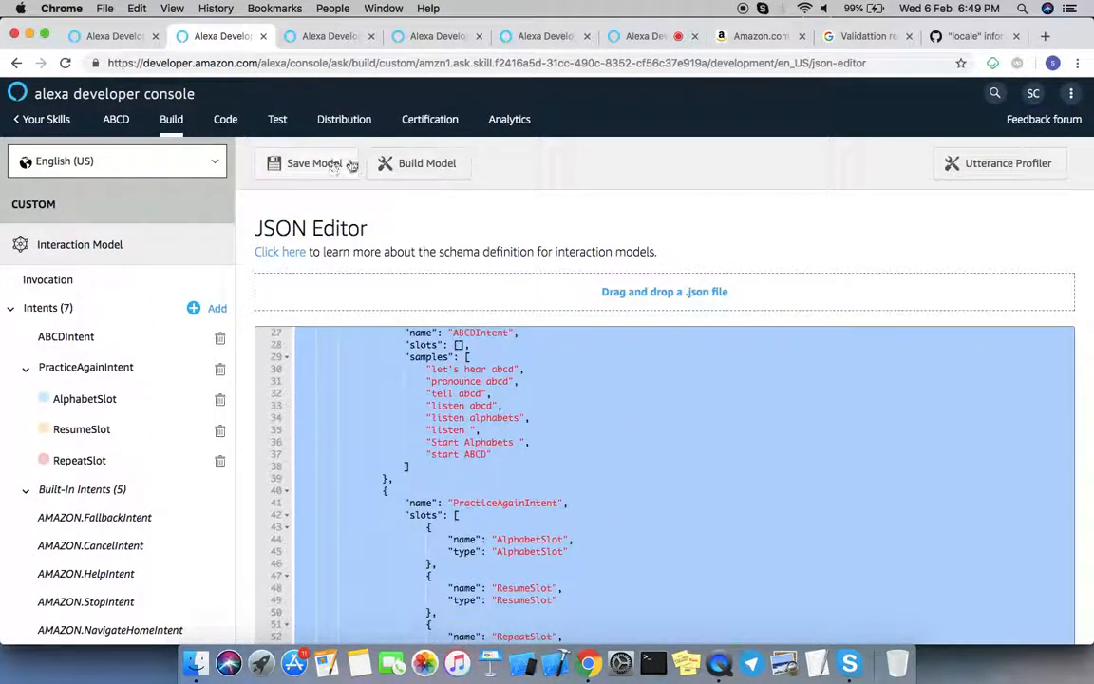
pyautogui.click(118, 159)
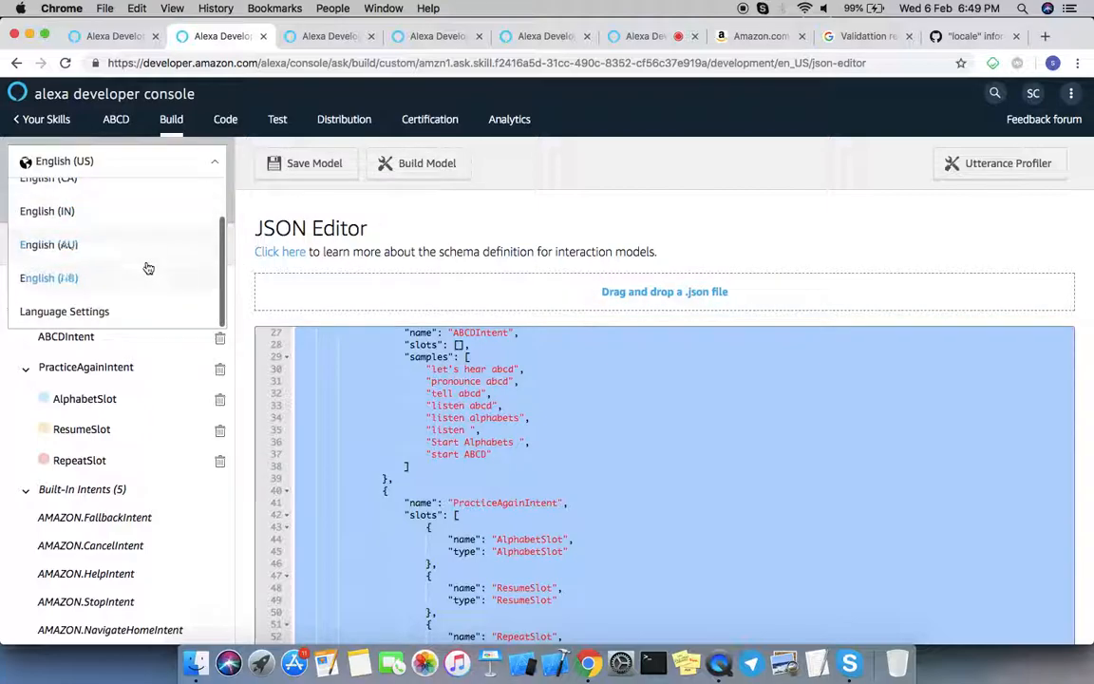
pyautogui.click(49, 277)
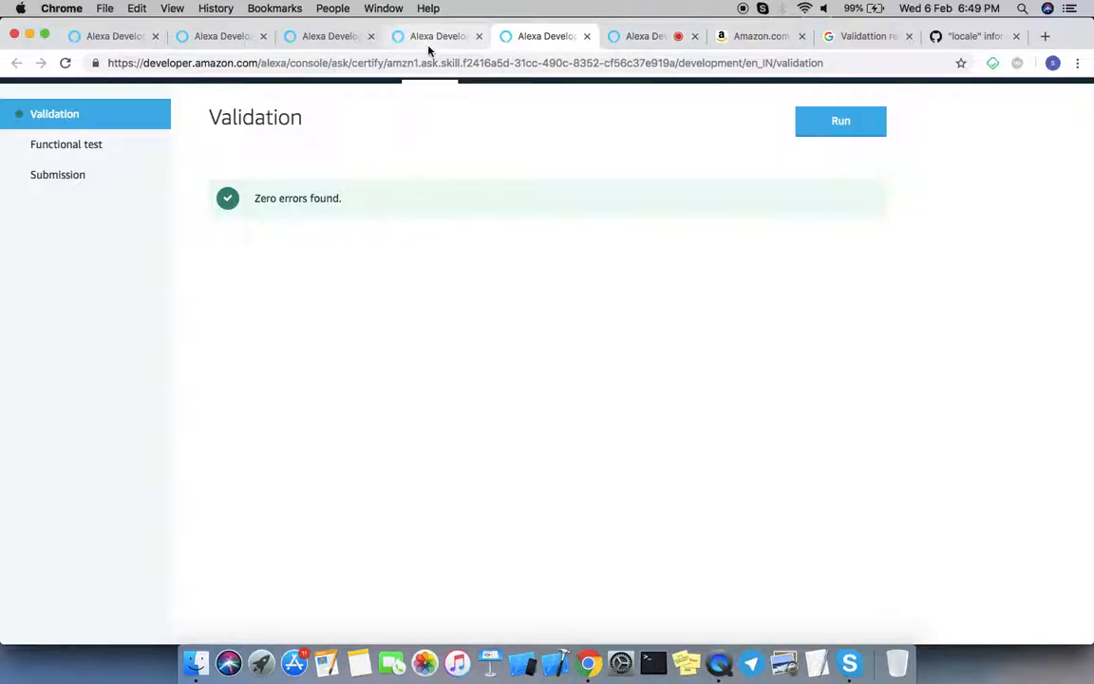
pyautogui.click(839, 122)
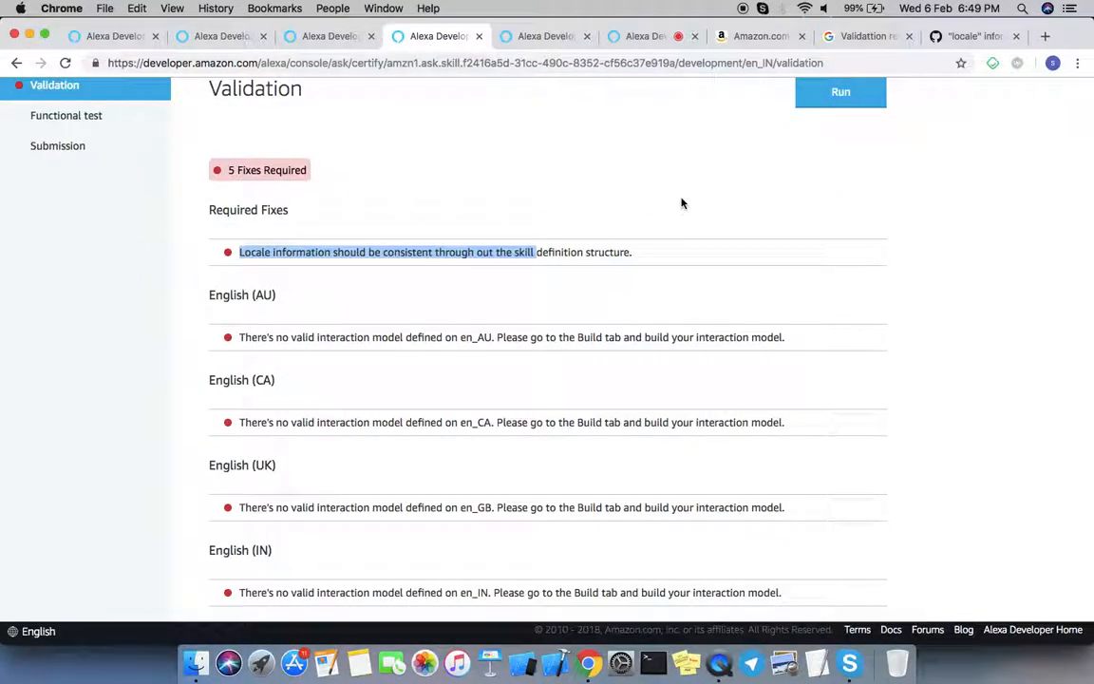